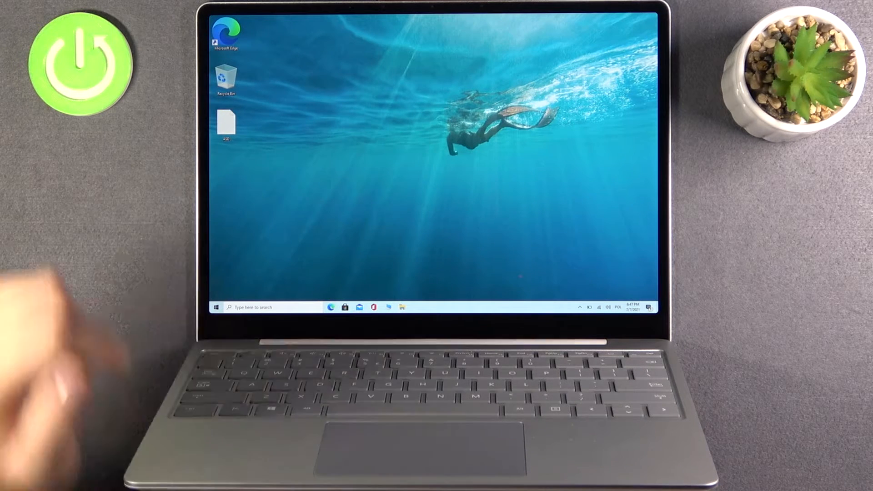
Launch Windows Settings from the Start menu to reach the Settings home page.
click(214, 306)
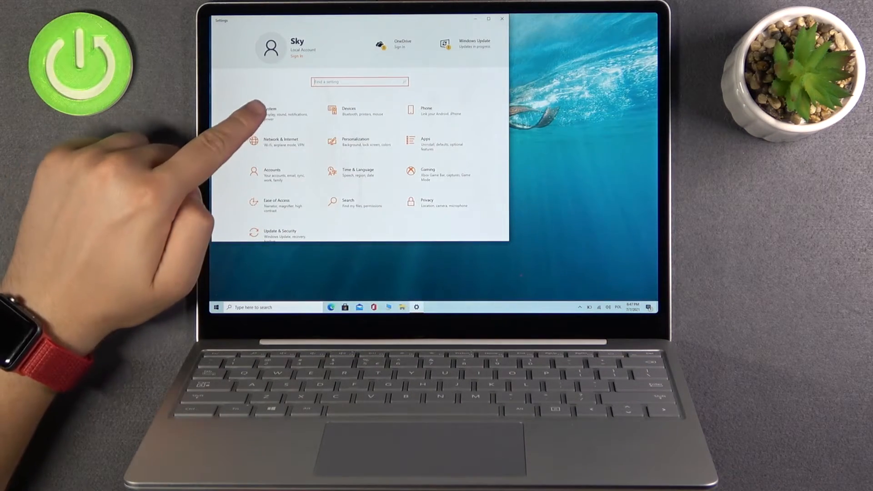
Go to System Display and toggle 'Change brightness automatically when lighting changes' on, then back off.
click(270, 109)
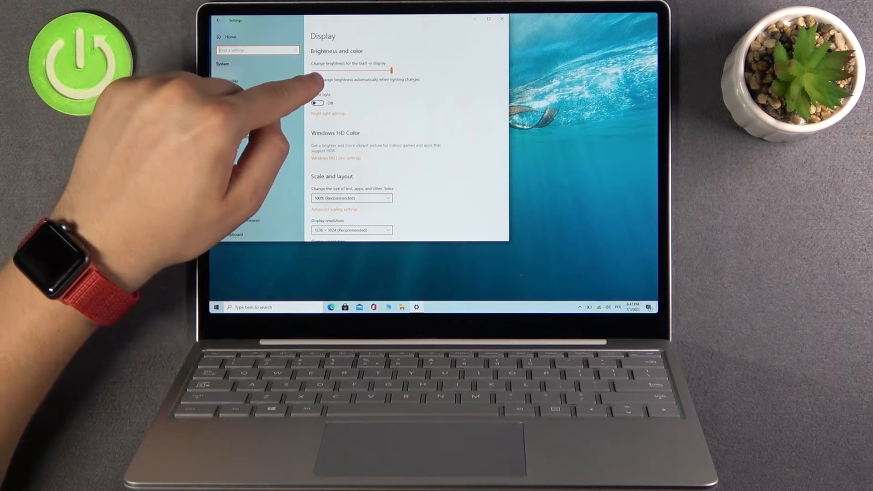
click(316, 79)
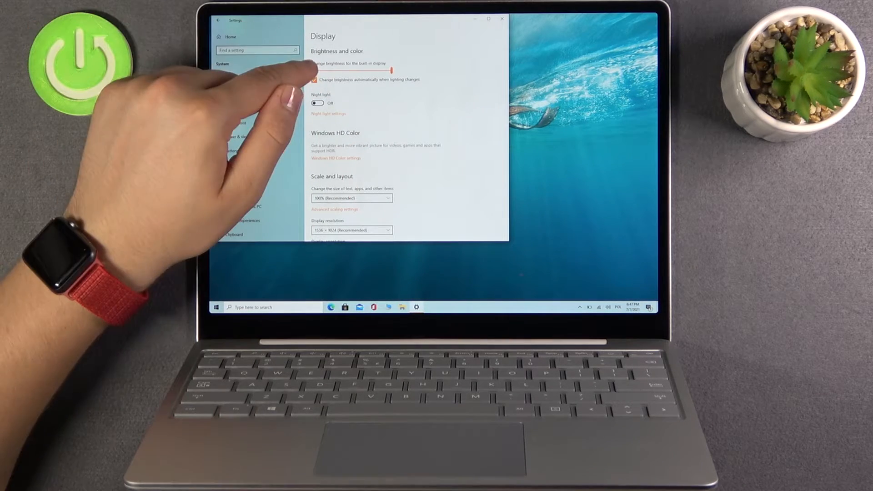
click(315, 79)
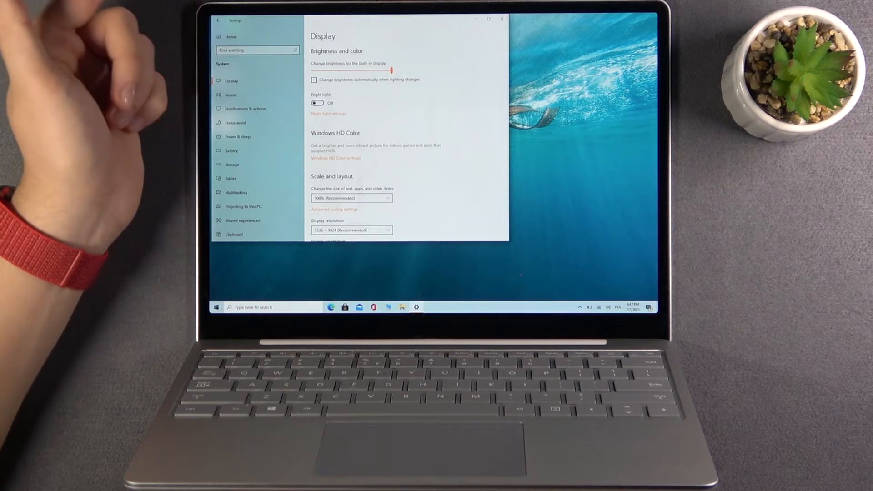